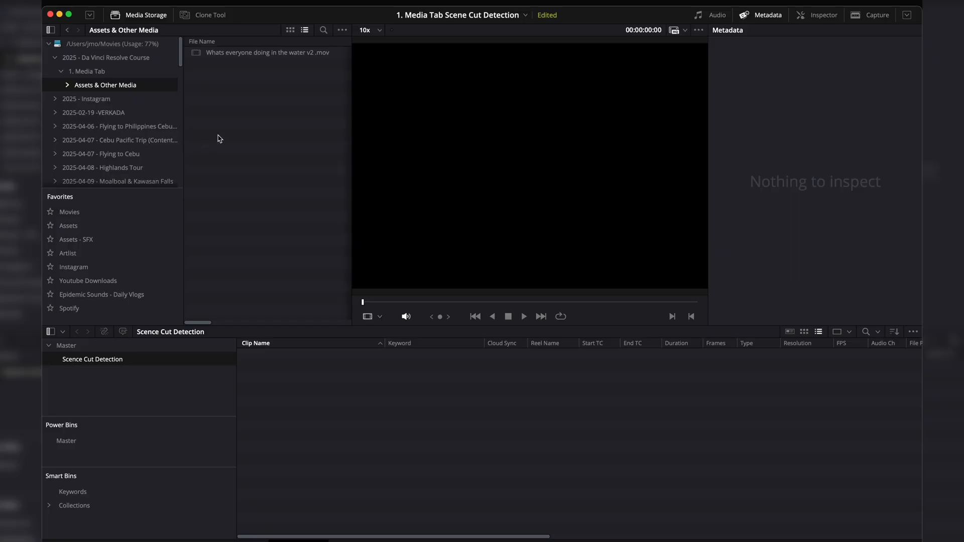
{"action": "mouse_move", "coordinate": [415, 28]}
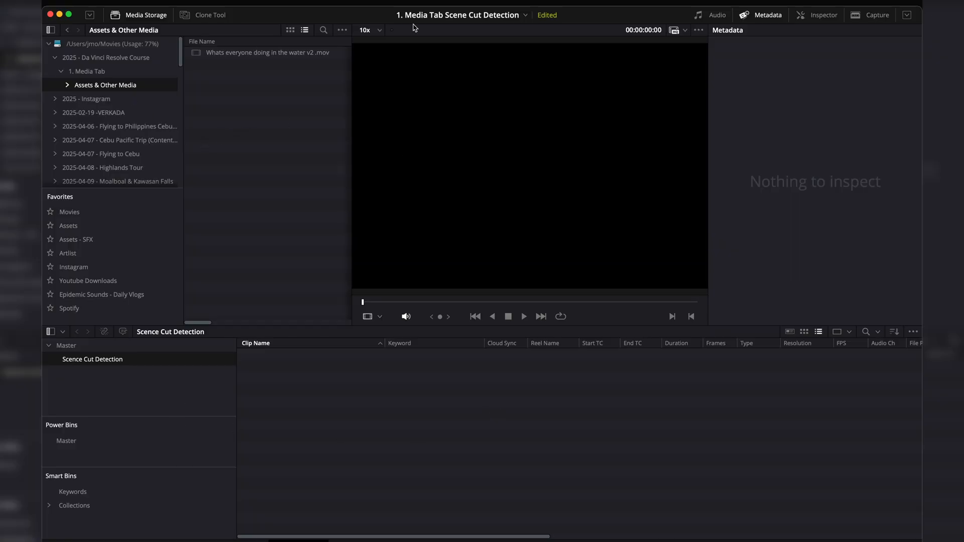
{"action": "mouse_move", "coordinate": [382, 90]}
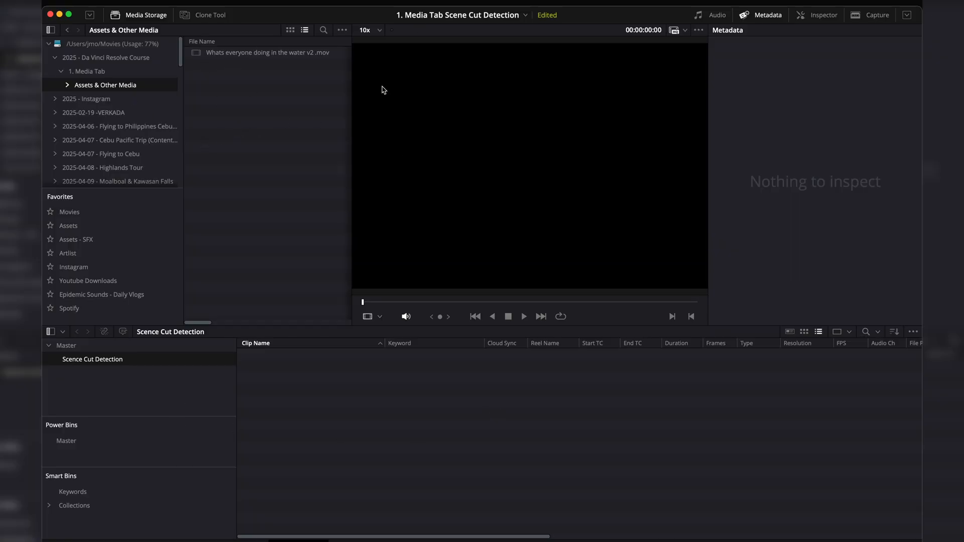
{"action": "mouse_move", "coordinate": [264, 73]}
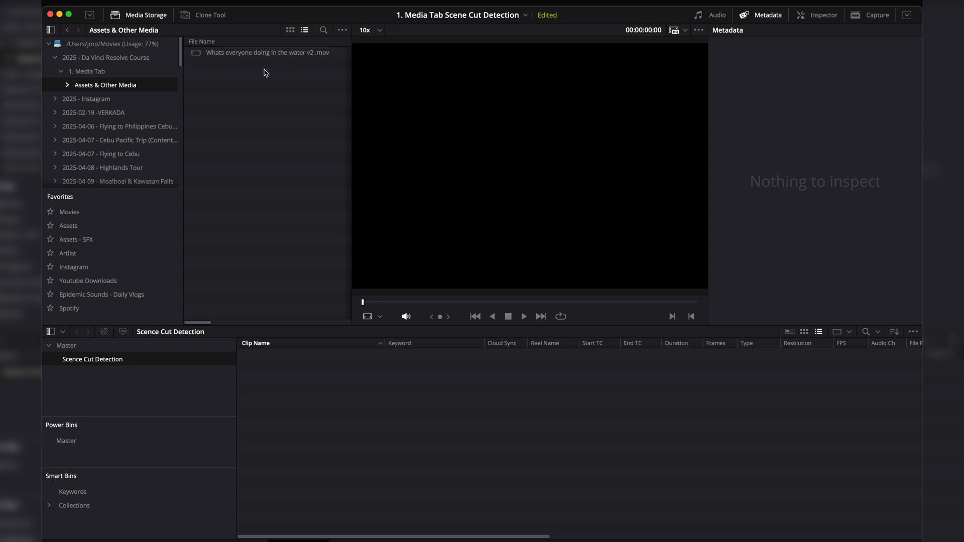
Bring up the context menu for the water video clip in Media Storage.
{"action": "right_click", "coordinate": [267, 53]}
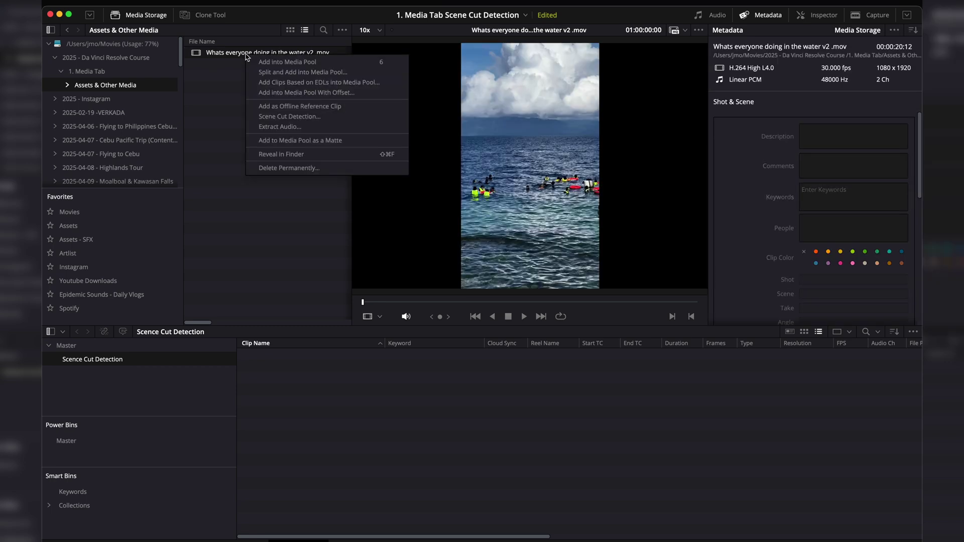
{"action": "mouse_move", "coordinate": [289, 154]}
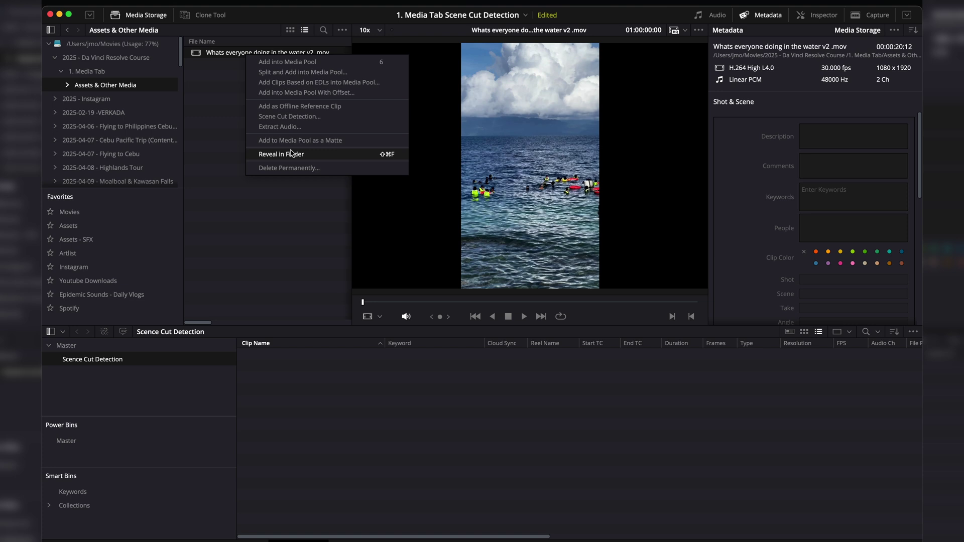
{"action": "mouse_move", "coordinate": [289, 116]}
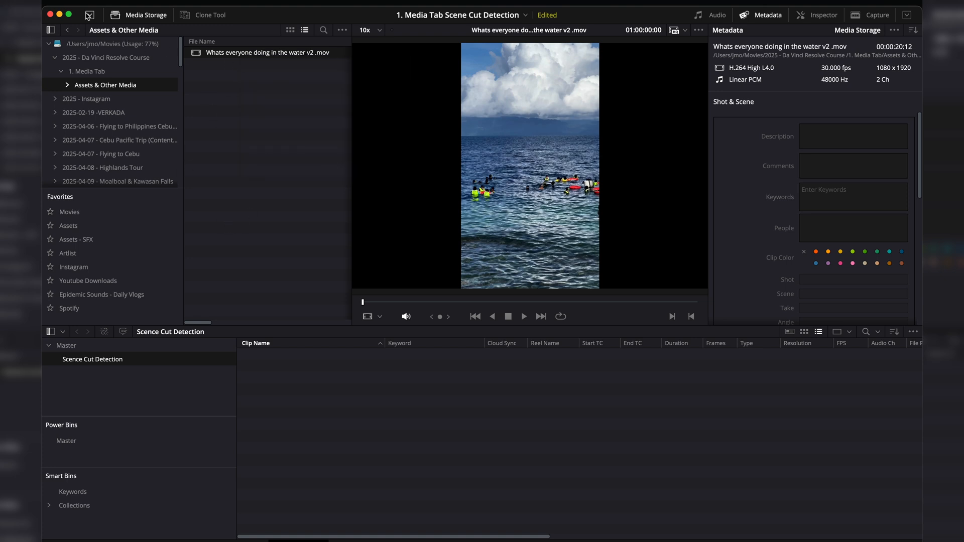
{"action": "mouse_move", "coordinate": [336, 118]}
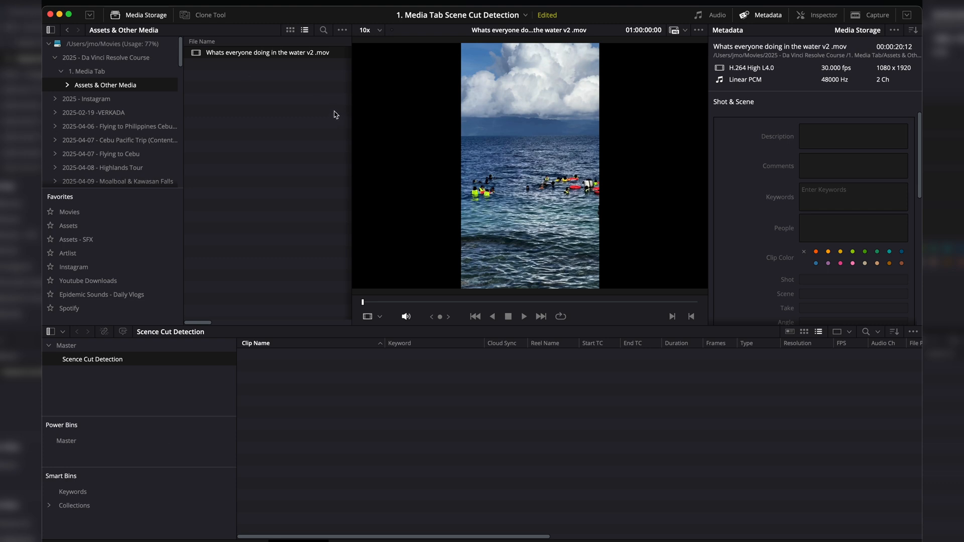
{"action": "mouse_move", "coordinate": [67, 87]}
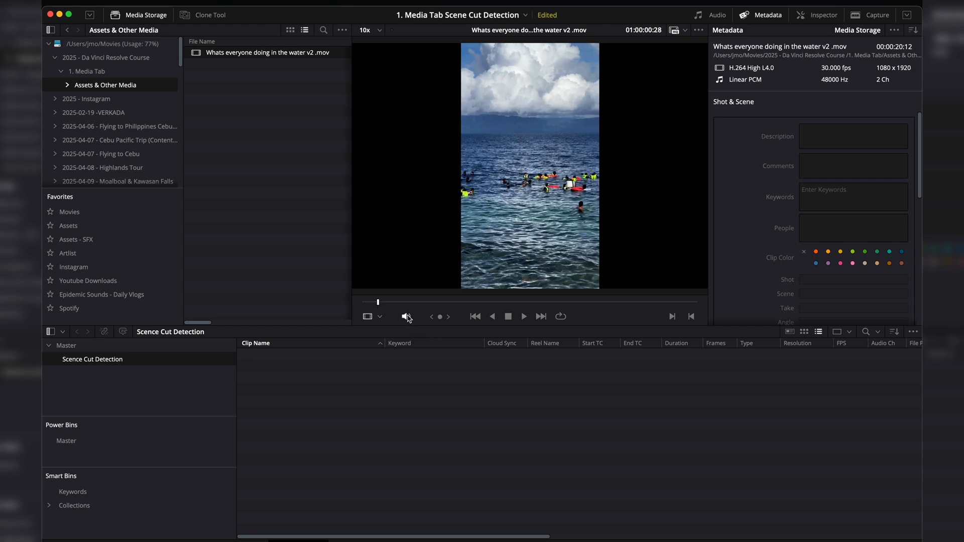
Mute the water clip, play it, and stop on the turtle shot near 01:00:10:14.
{"action": "left_click", "coordinate": [523, 315]}
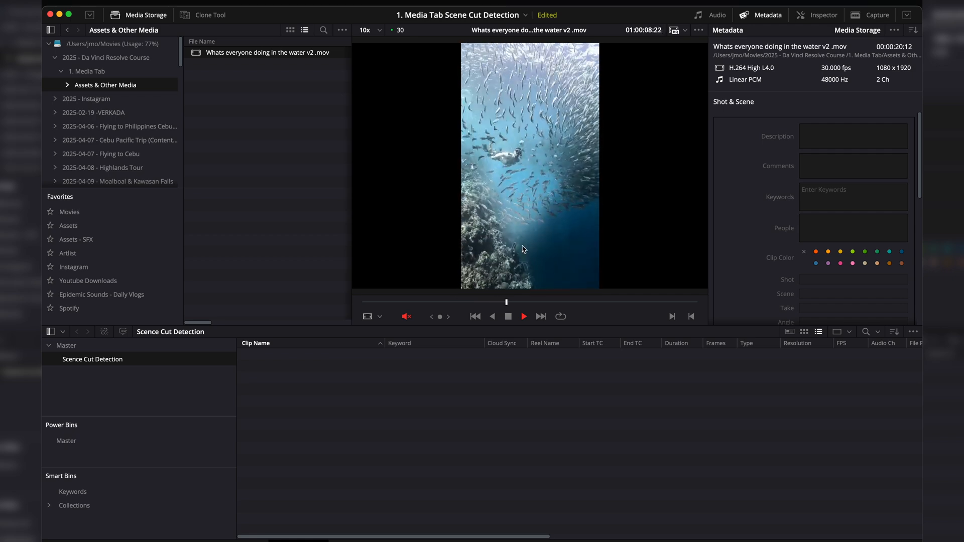
{"action": "left_click", "coordinate": [523, 316]}
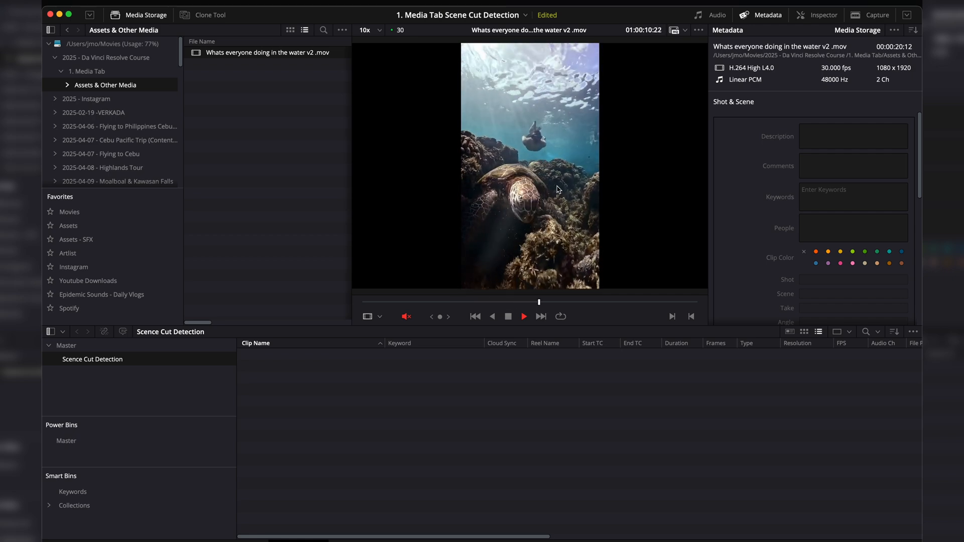
{"action": "left_click", "coordinate": [522, 315]}
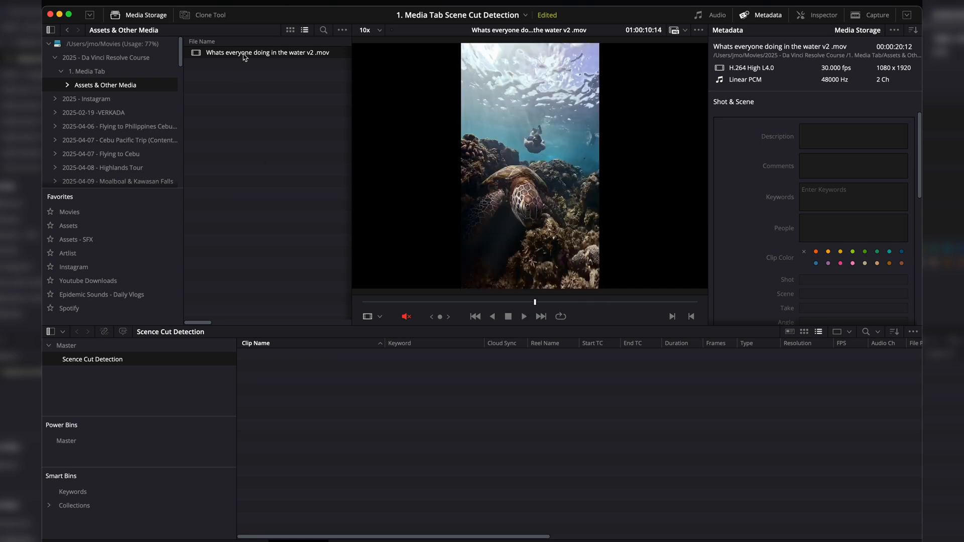
Select the Scene Cut Detection bin and run Scene Cut Detection on the water clip.
{"action": "right_click", "coordinate": [267, 52]}
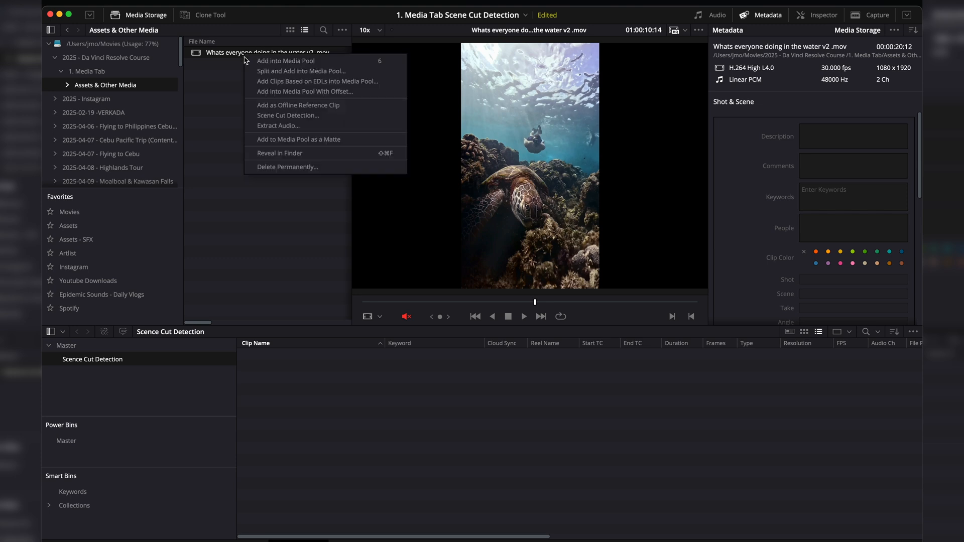
{"action": "mouse_move", "coordinate": [288, 115]}
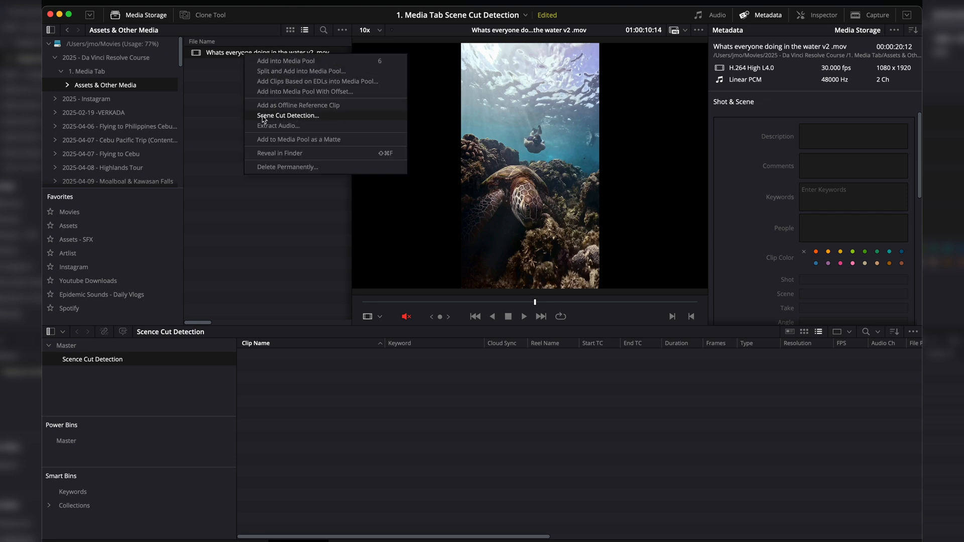
{"action": "left_click", "coordinate": [250, 127]}
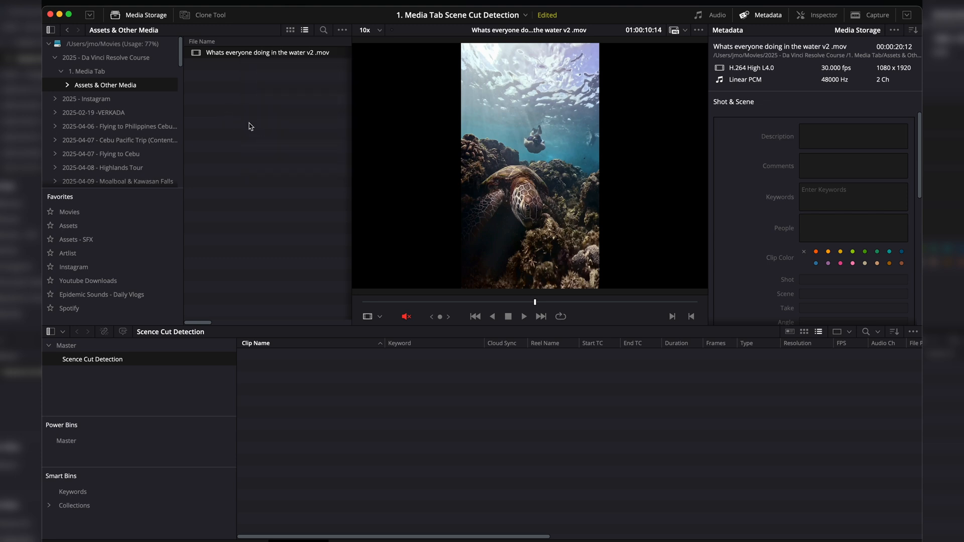
{"action": "left_click", "coordinate": [65, 345]}
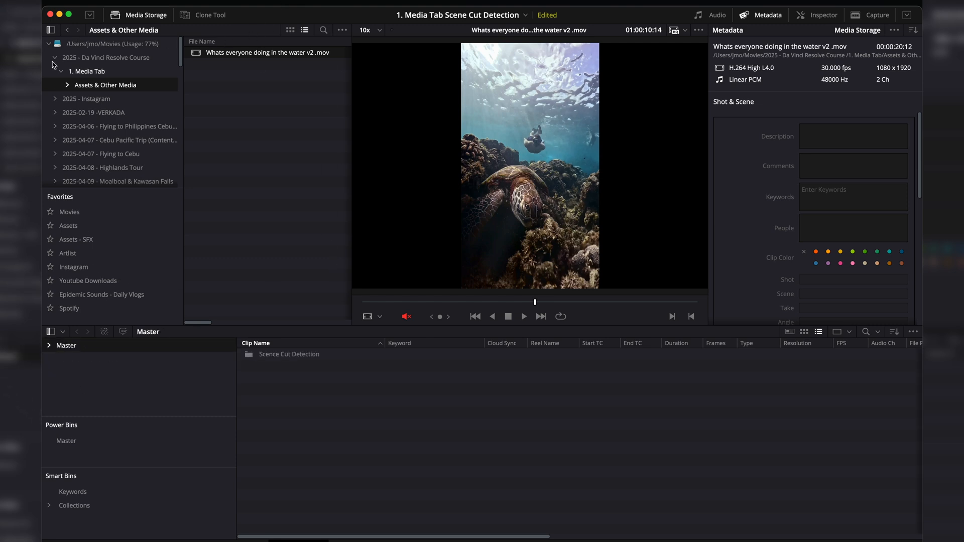
{"action": "mouse_move", "coordinate": [77, 118]}
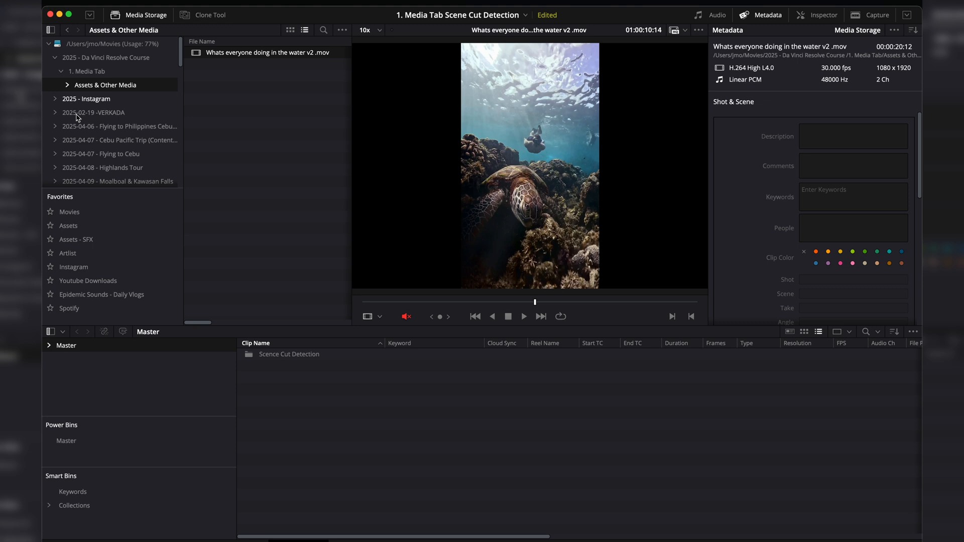
{"action": "mouse_move", "coordinate": [241, 78]}
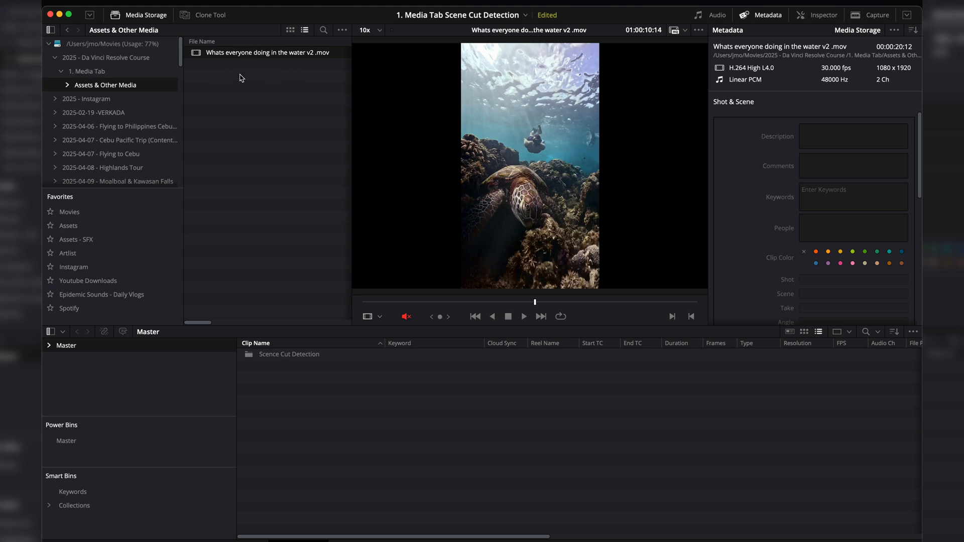
{"action": "mouse_move", "coordinate": [883, 394]}
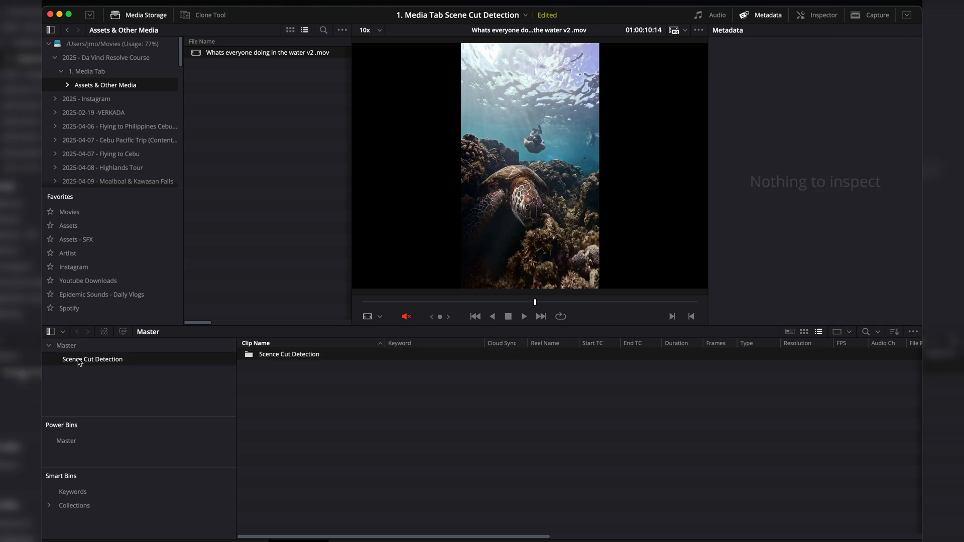
{"action": "right_click", "coordinate": [93, 359]}
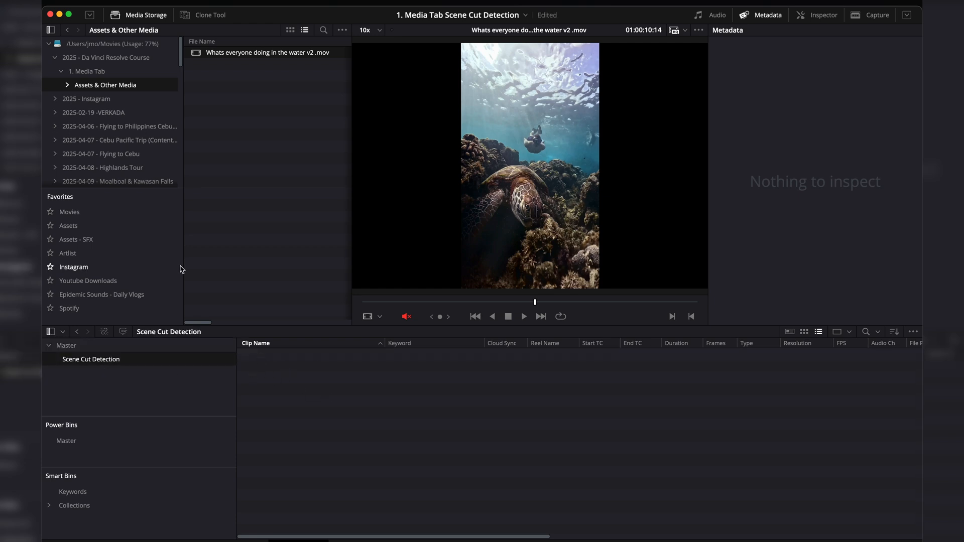
{"action": "mouse_move", "coordinate": [238, 55]}
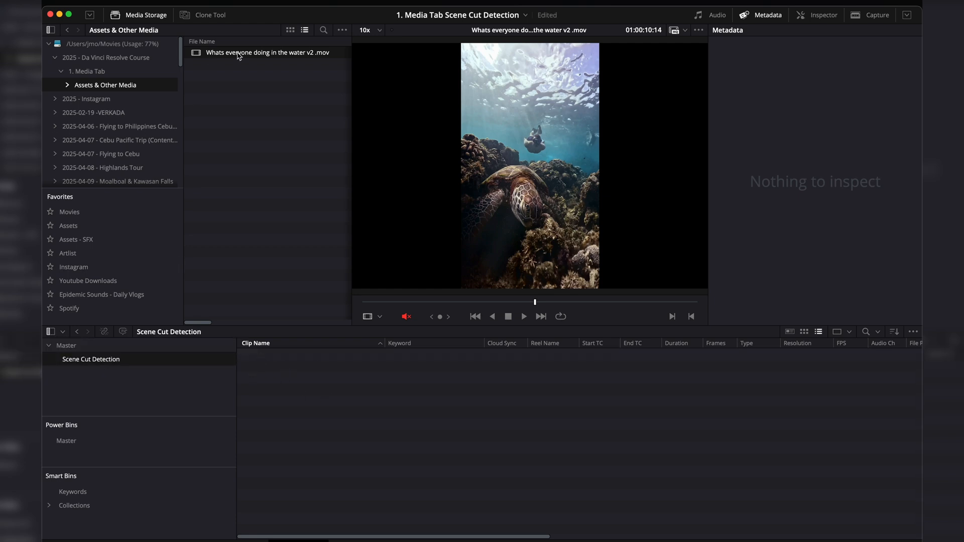
{"action": "right_click", "coordinate": [266, 52]}
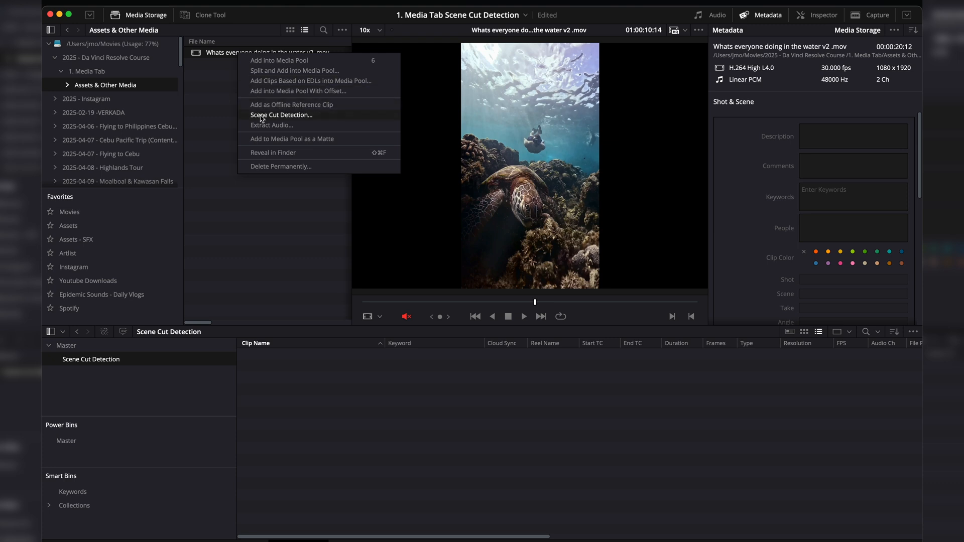
{"action": "left_click", "coordinate": [281, 115]}
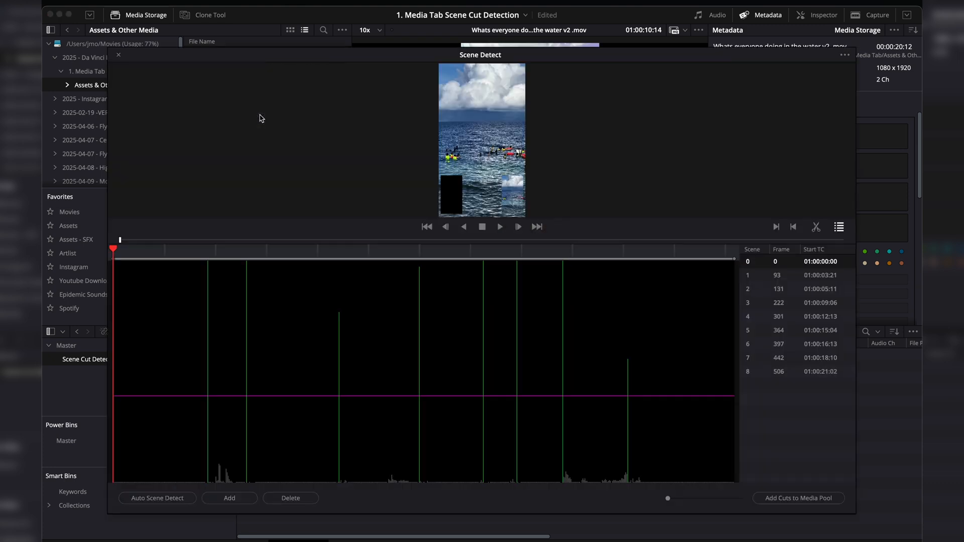
{"action": "mouse_move", "coordinate": [266, 124]}
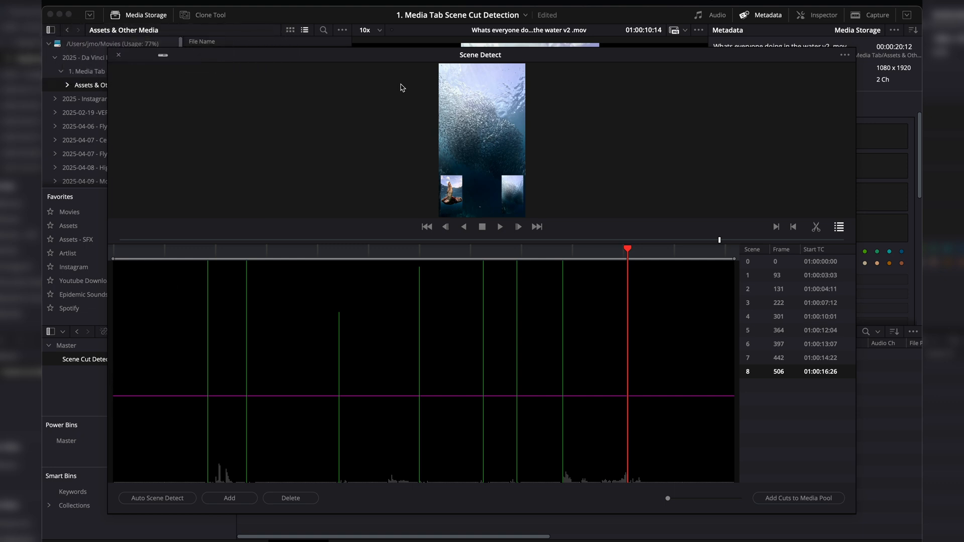
{"action": "mouse_move", "coordinate": [203, 296]}
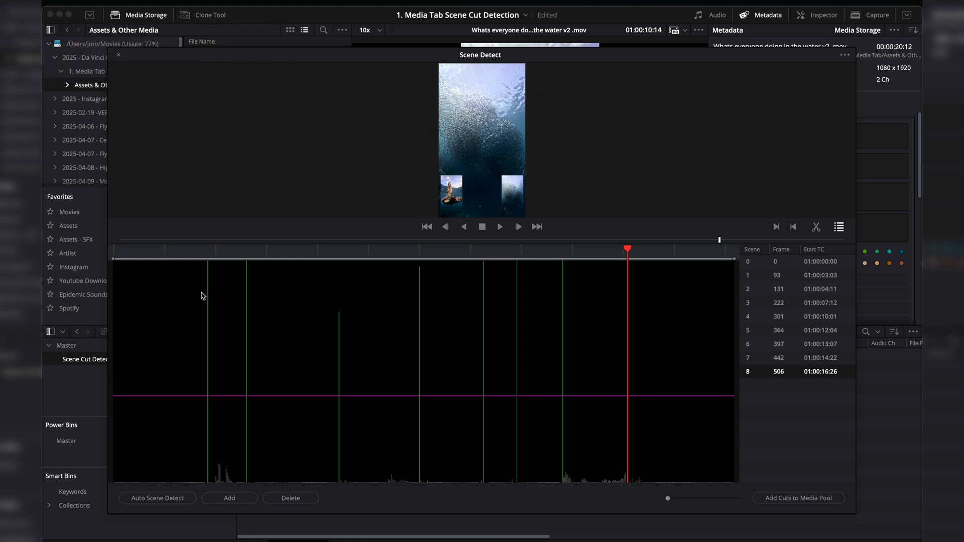
{"action": "mouse_move", "coordinate": [347, 304]}
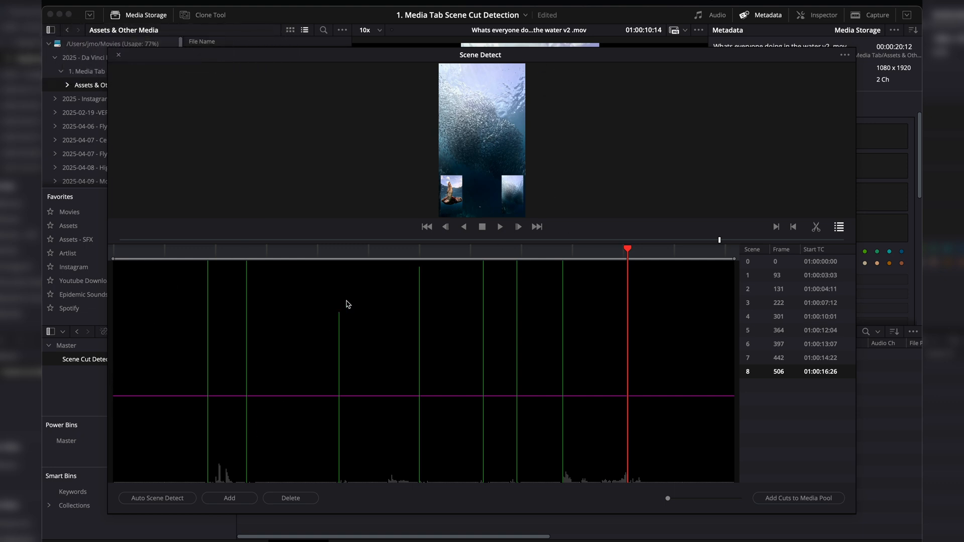
{"action": "mouse_move", "coordinate": [498, 400]}
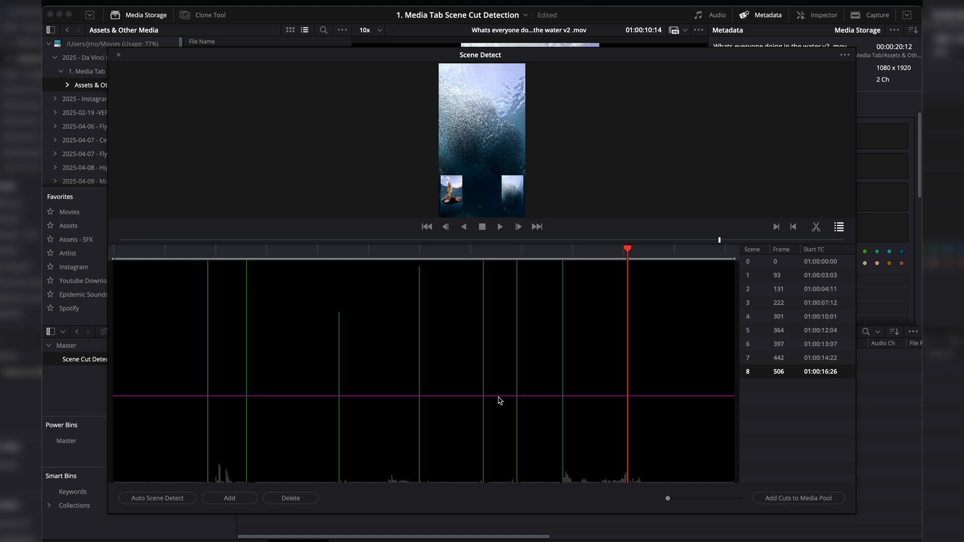
{"action": "mouse_move", "coordinate": [246, 278]}
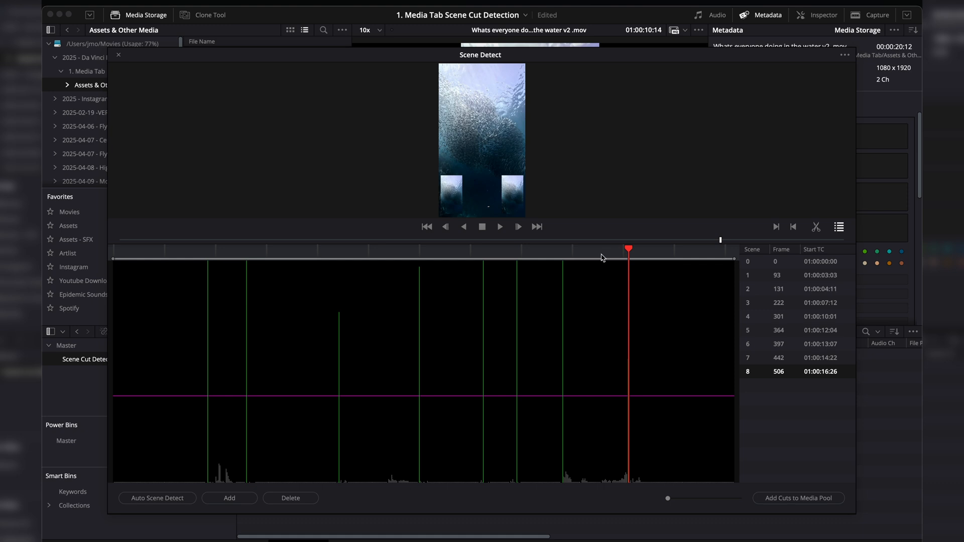
{"action": "mouse_move", "coordinate": [583, 277]}
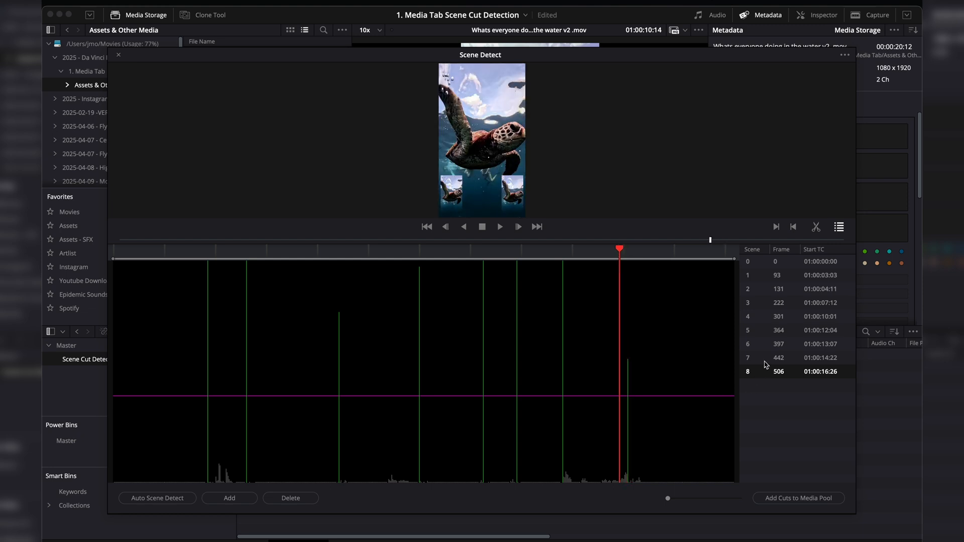
{"action": "left_click", "coordinate": [778, 357]}
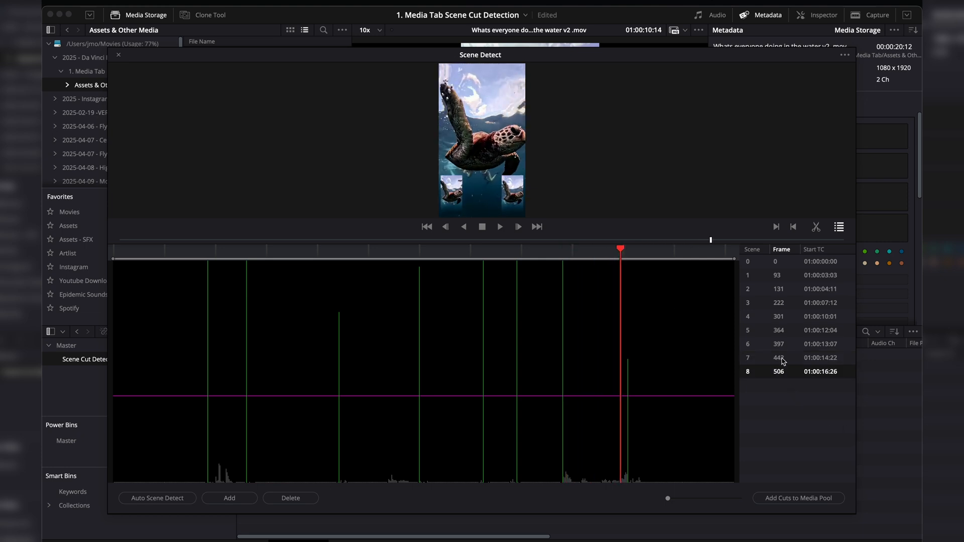
{"action": "left_click", "coordinate": [778, 344]}
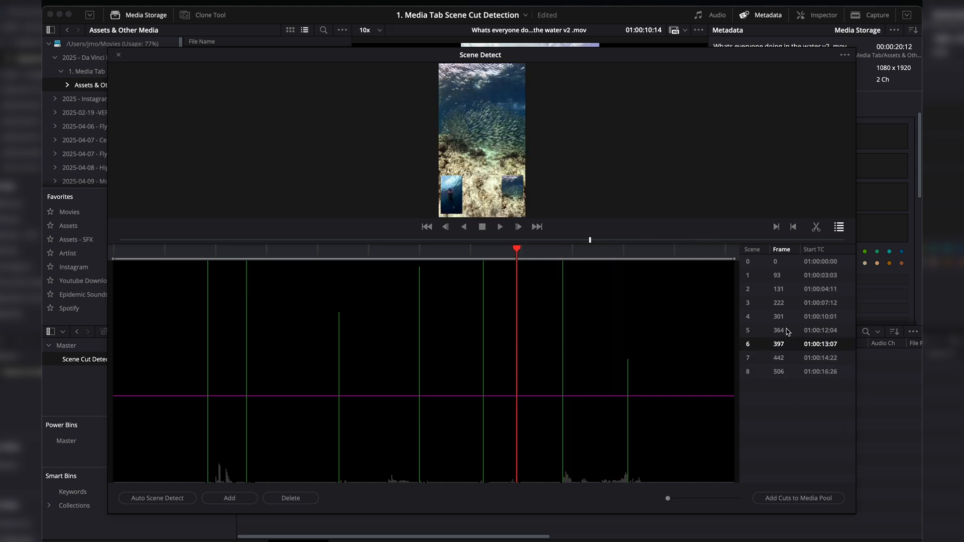
{"action": "left_click", "coordinate": [778, 315]}
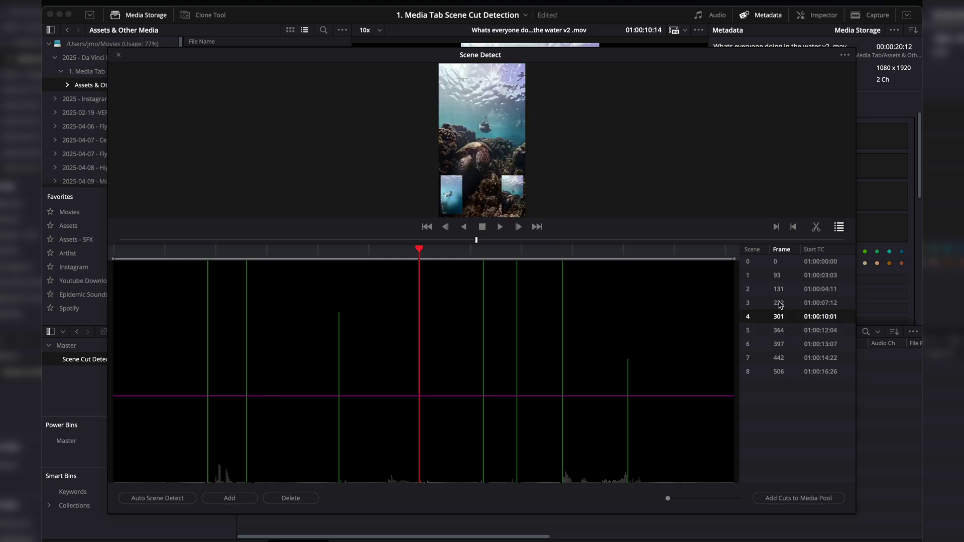
{"action": "left_click", "coordinate": [776, 274]}
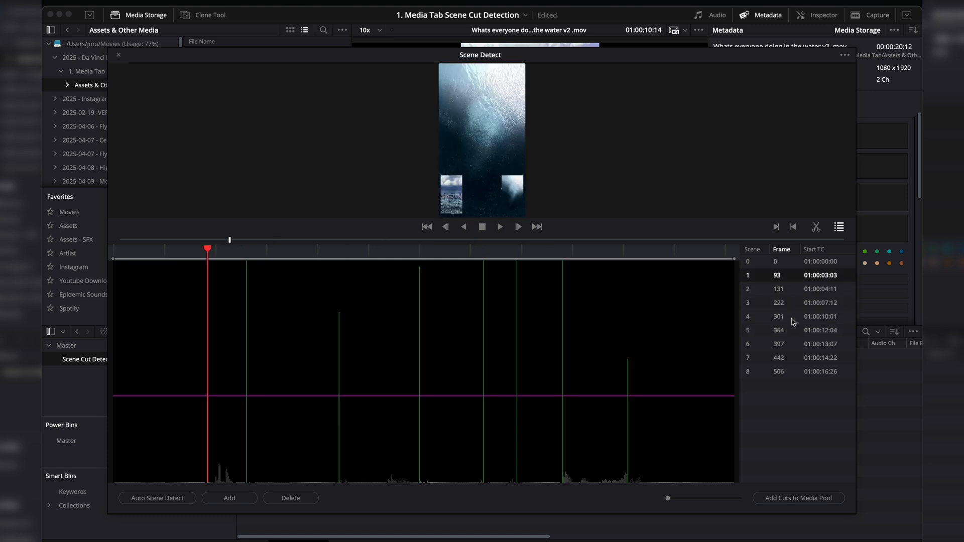
{"action": "left_click", "coordinate": [777, 372]}
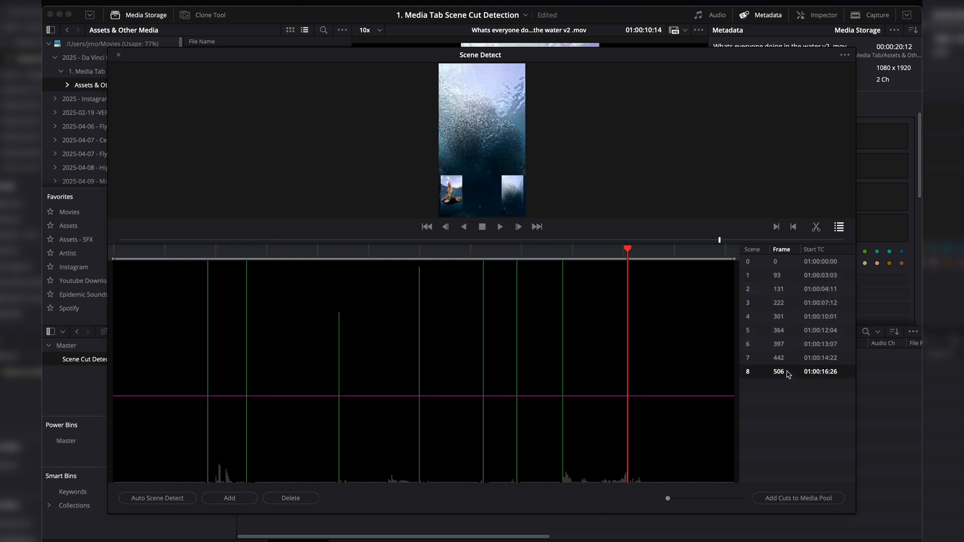
{"action": "mouse_move", "coordinate": [290, 498]}
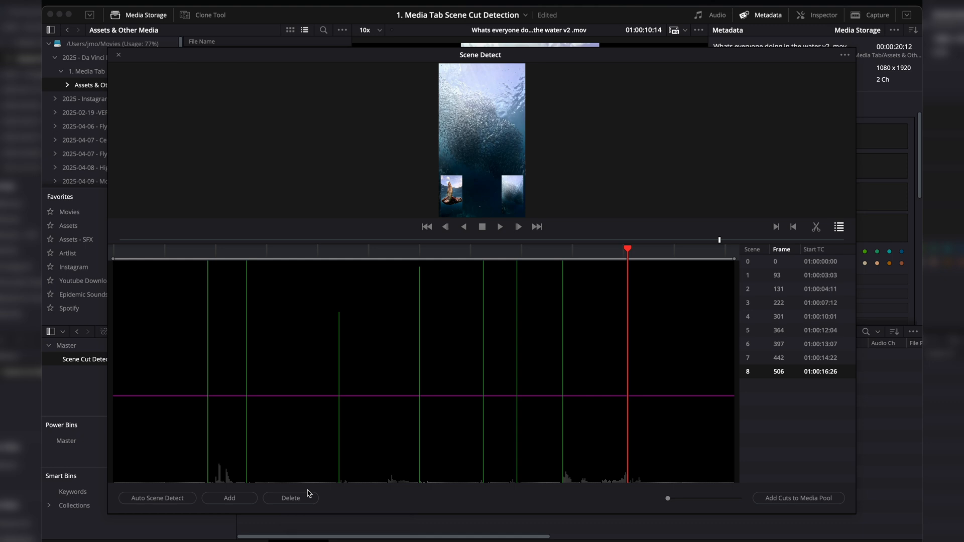
{"action": "mouse_move", "coordinate": [361, 475]}
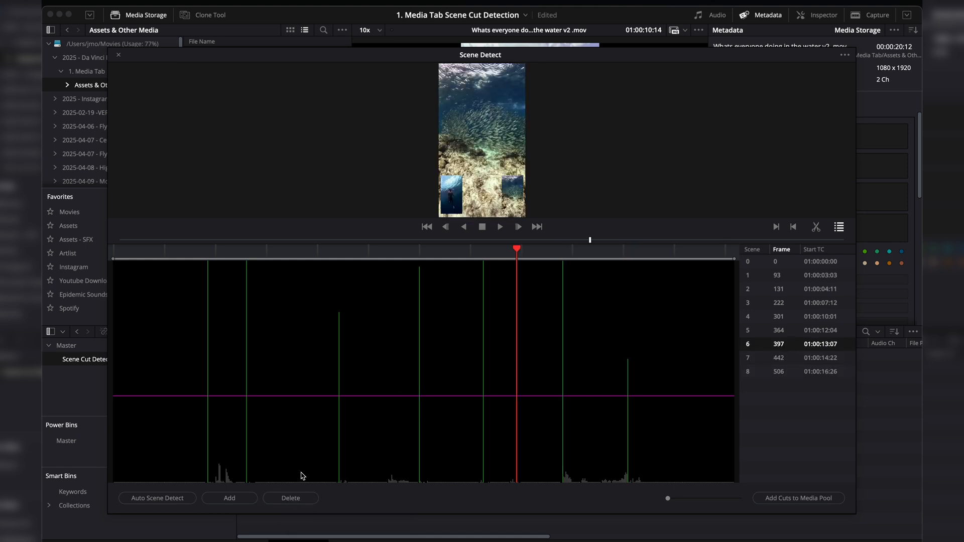
{"action": "mouse_move", "coordinate": [795, 403]}
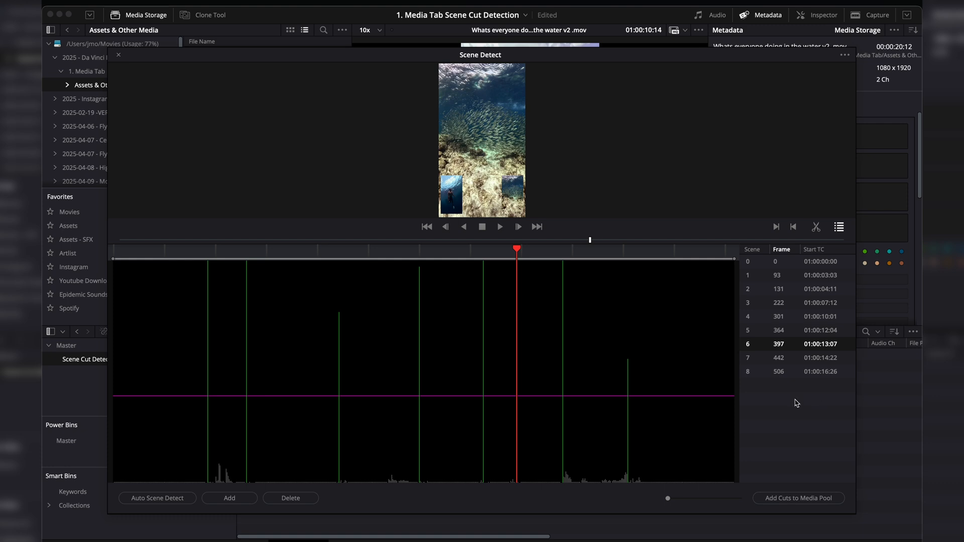
{"action": "left_click", "coordinate": [777, 275]}
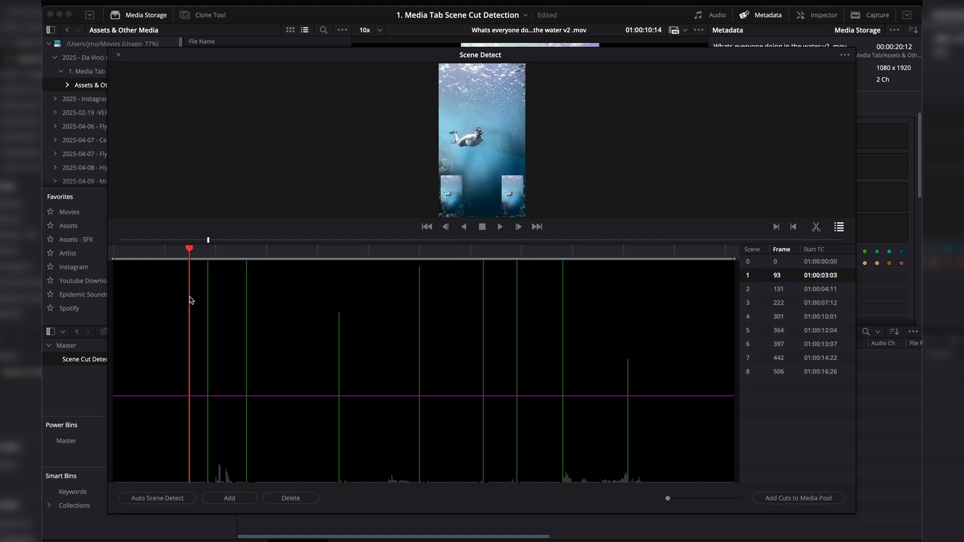
{"action": "left_click", "coordinate": [778, 288]}
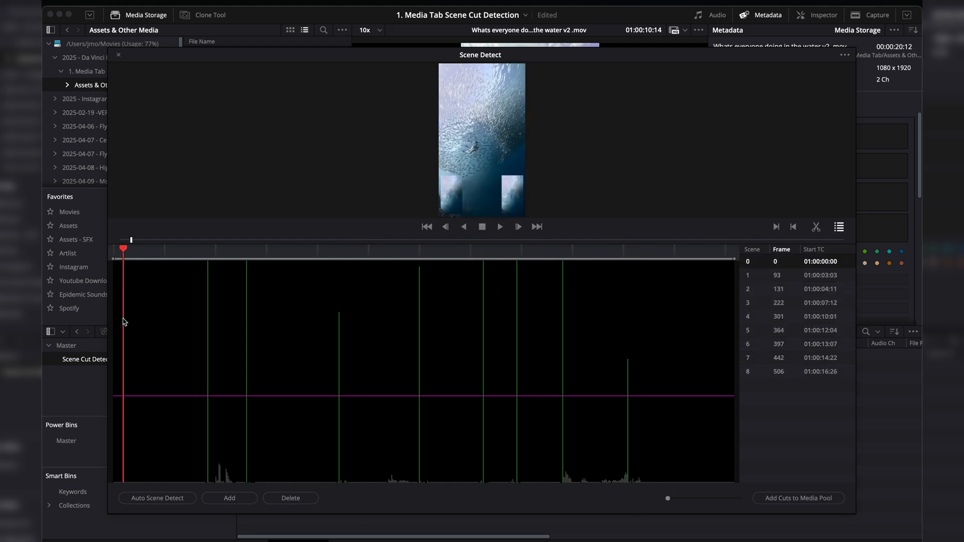
{"action": "left_click", "coordinate": [401, 249]}
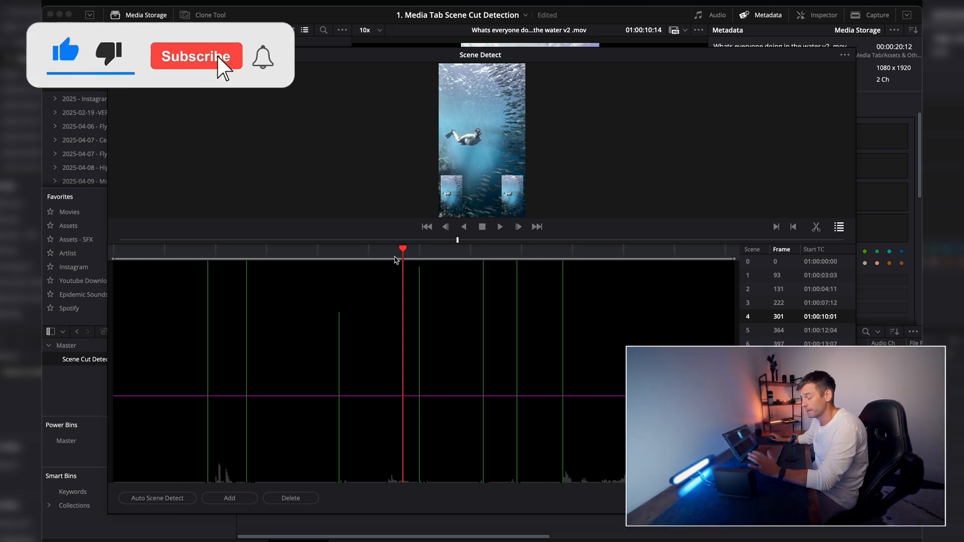
{"action": "left_click", "coordinate": [196, 56]}
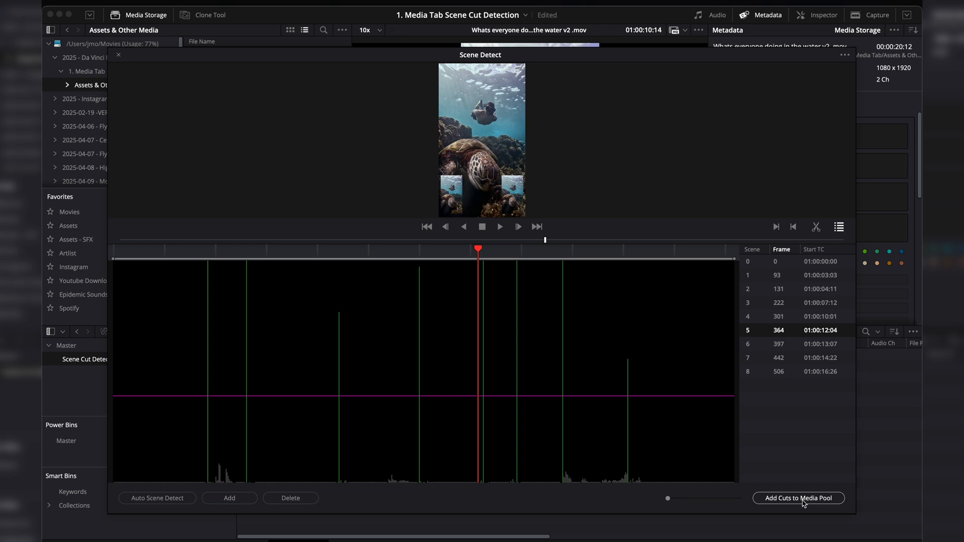
Add the nine detected scene cuts to the Media Pool as separate clips.
{"action": "left_click", "coordinate": [798, 498]}
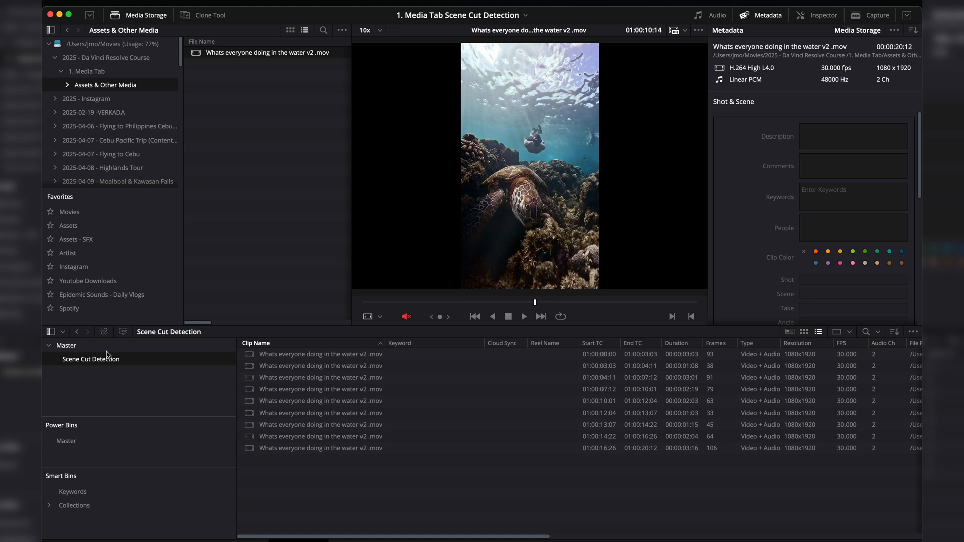
{"action": "mouse_move", "coordinate": [108, 377]}
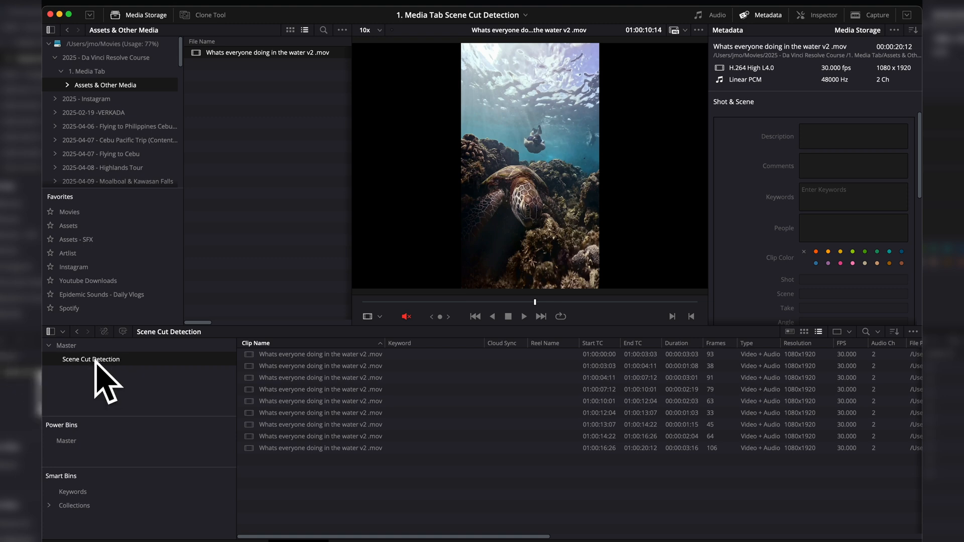
{"action": "mouse_move", "coordinate": [110, 391]}
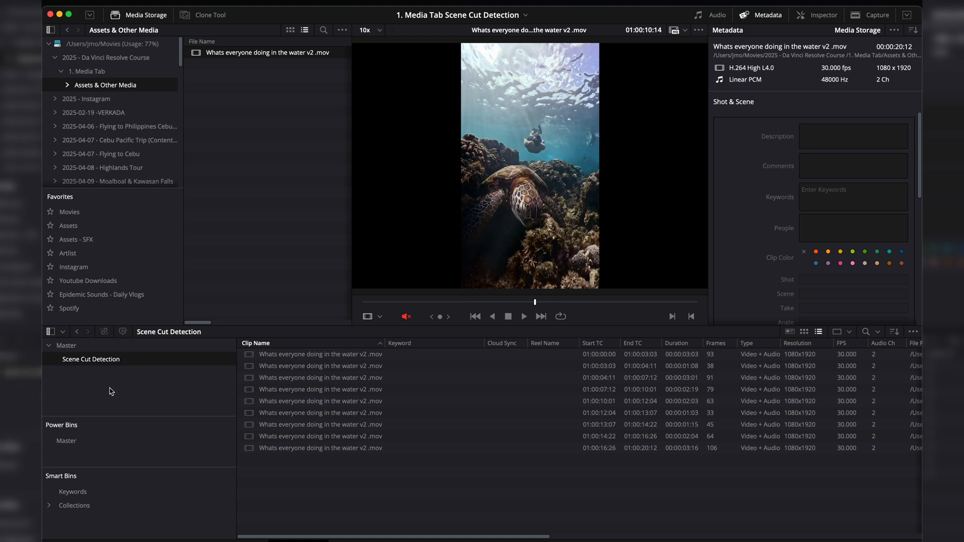
{"action": "left_click", "coordinate": [320, 354]}
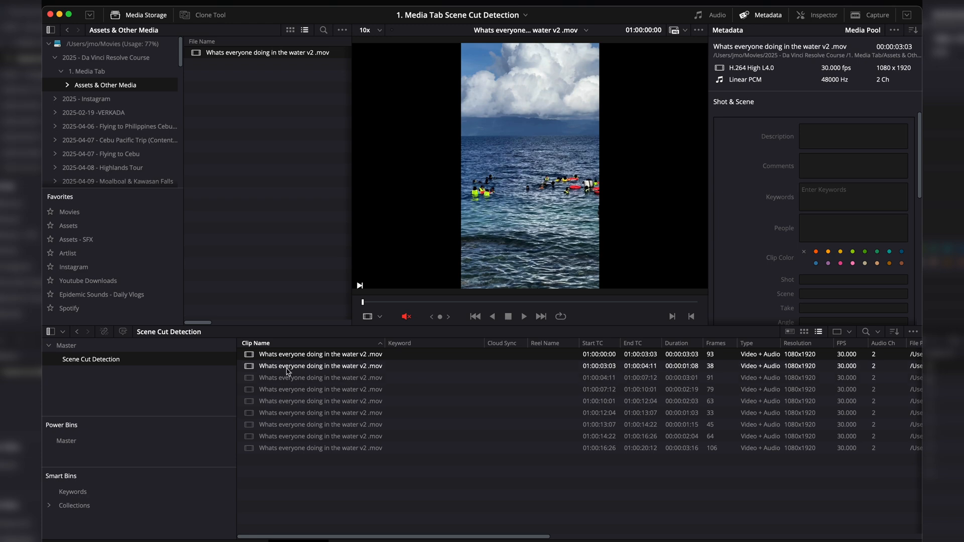
{"action": "left_click", "coordinate": [319, 389]}
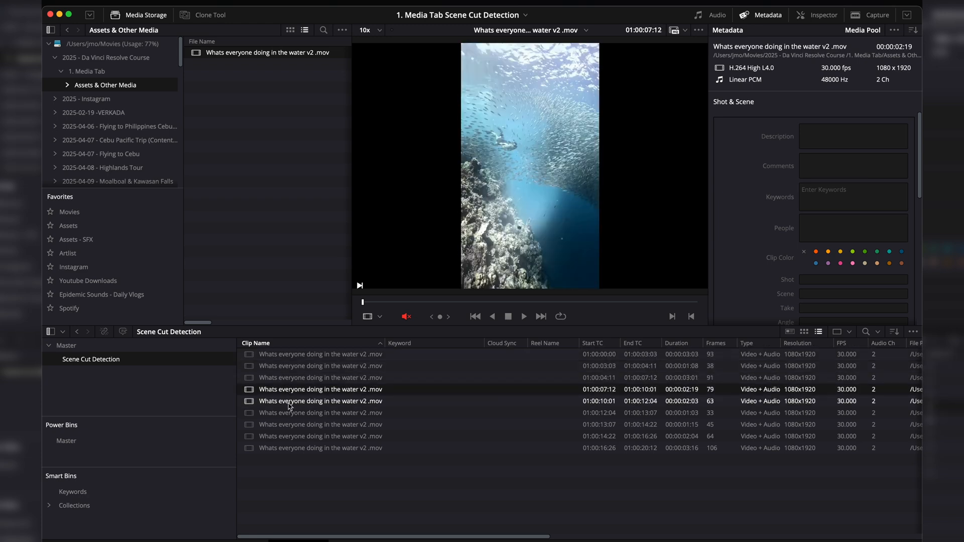
{"action": "left_click", "coordinate": [320, 436]}
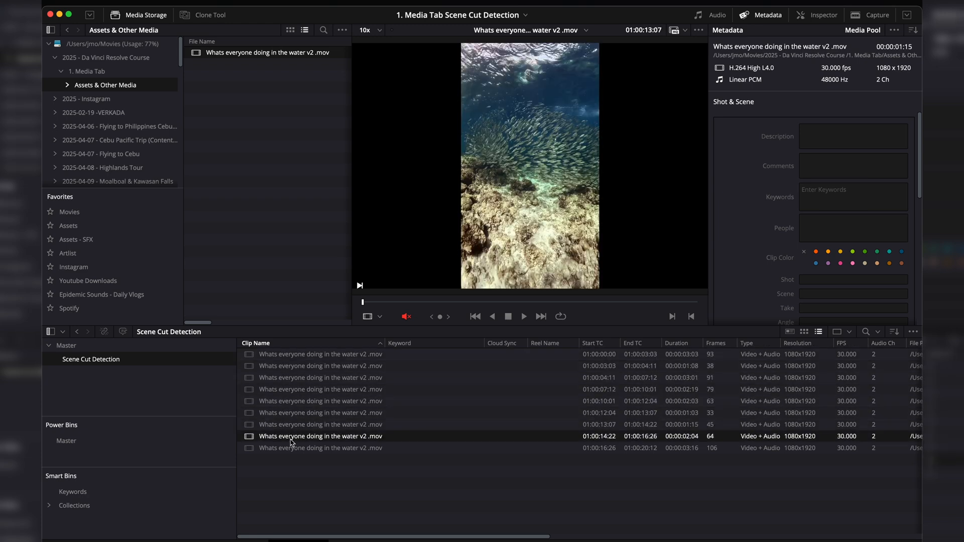
{"action": "left_click", "coordinate": [320, 354]}
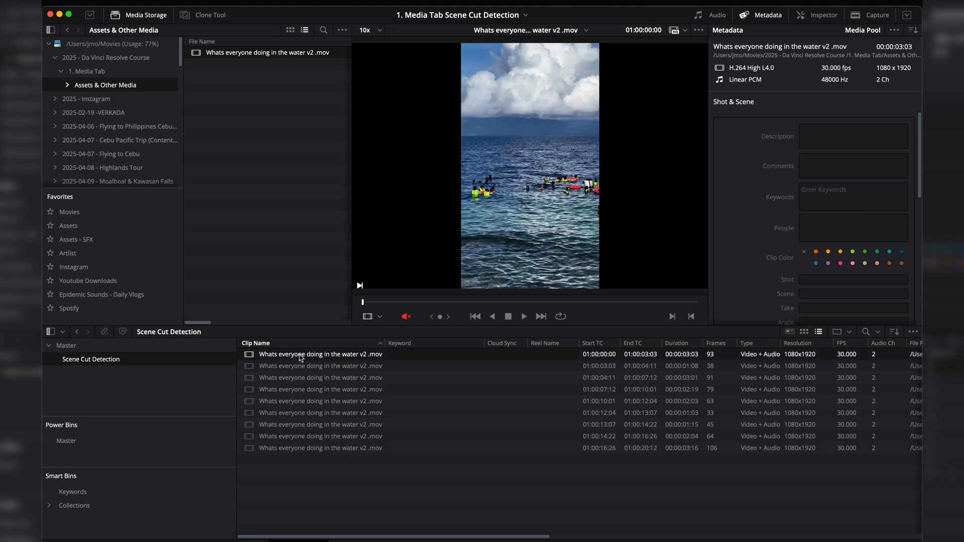
{"action": "left_click", "coordinate": [319, 366]}
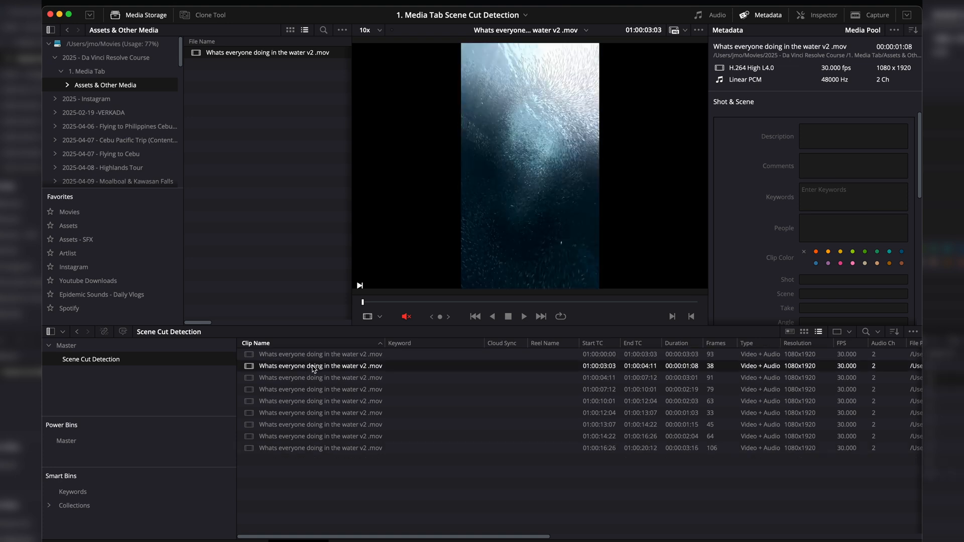
{"action": "left_click", "coordinate": [320, 377]}
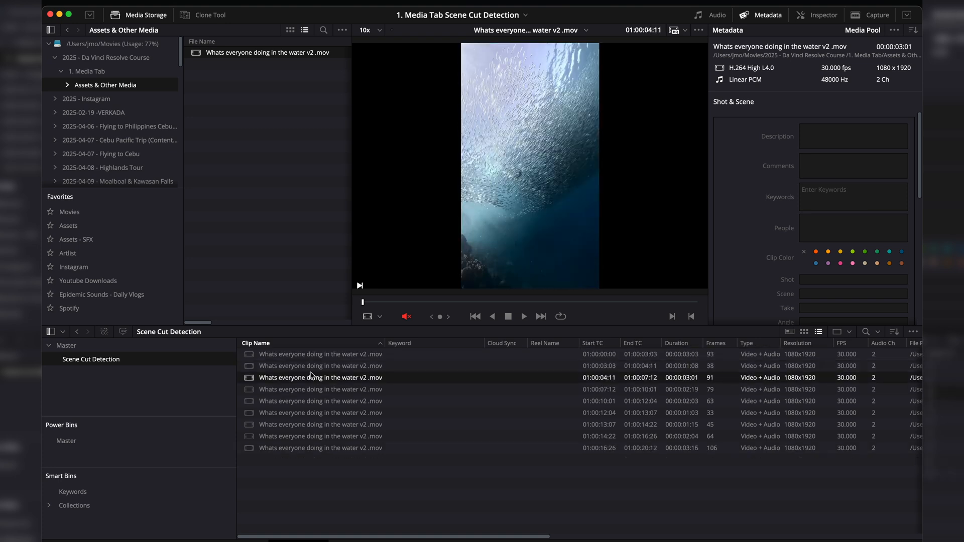
{"action": "left_click", "coordinate": [319, 389]}
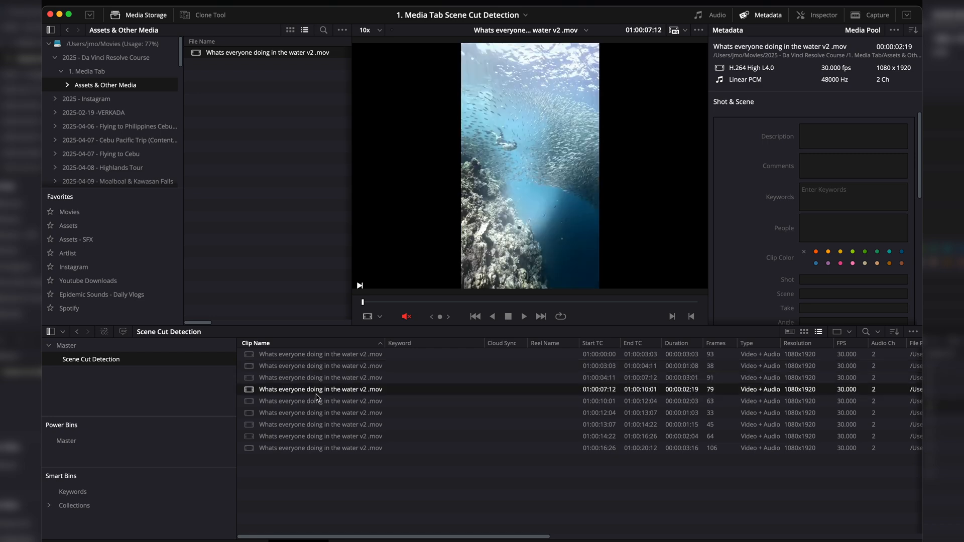
{"action": "left_click", "coordinate": [319, 424]}
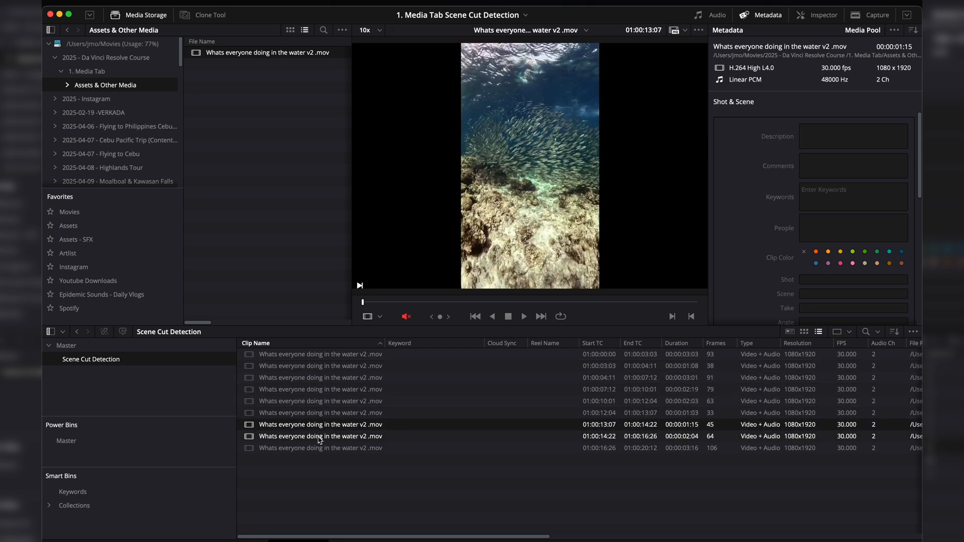
{"action": "left_click", "coordinate": [320, 447]}
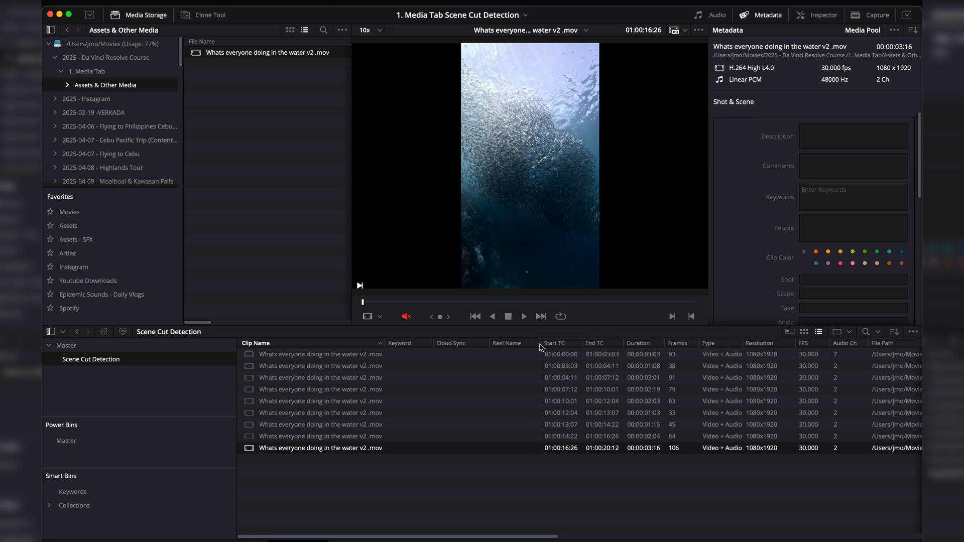
{"action": "left_click", "coordinate": [320, 366]}
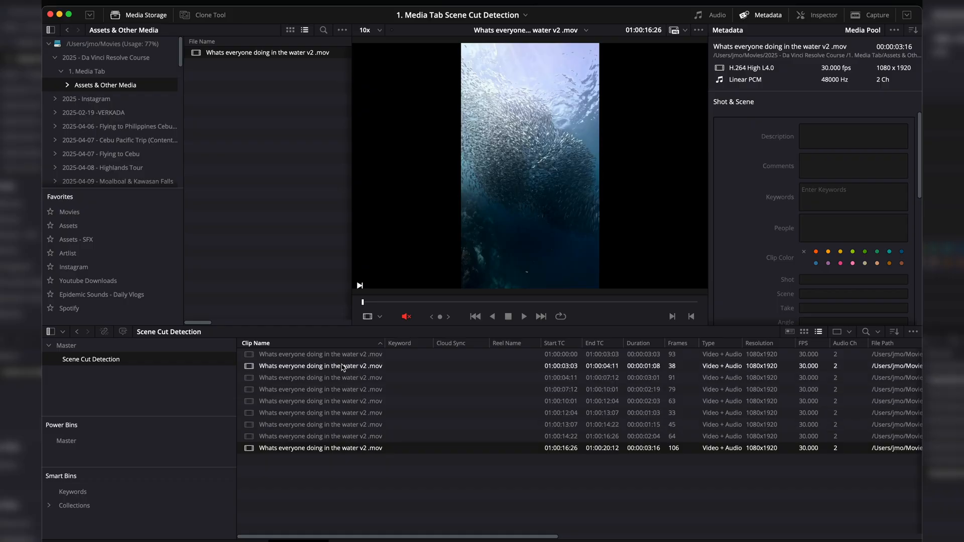
Show the split clip's Video transform settings in the Inspector and briefly check Project Settings.
{"action": "left_click", "coordinate": [823, 14]}
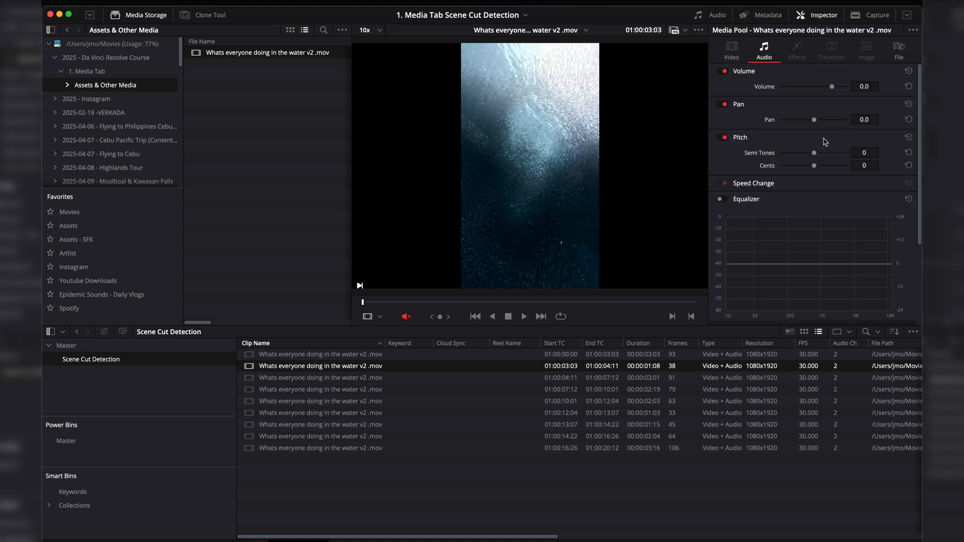
{"action": "left_click", "coordinate": [731, 50]}
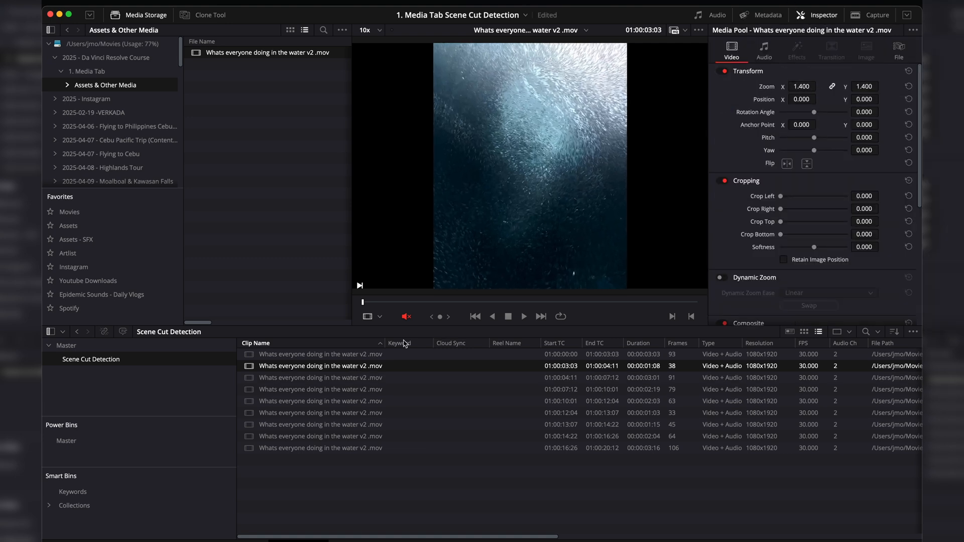
{"action": "left_click", "coordinate": [320, 377]}
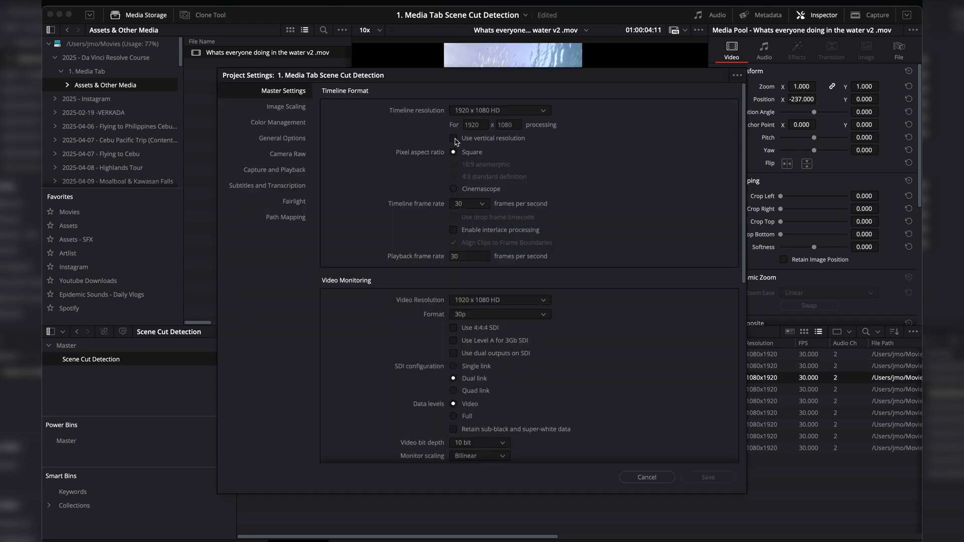
{"action": "left_click", "coordinate": [646, 477]}
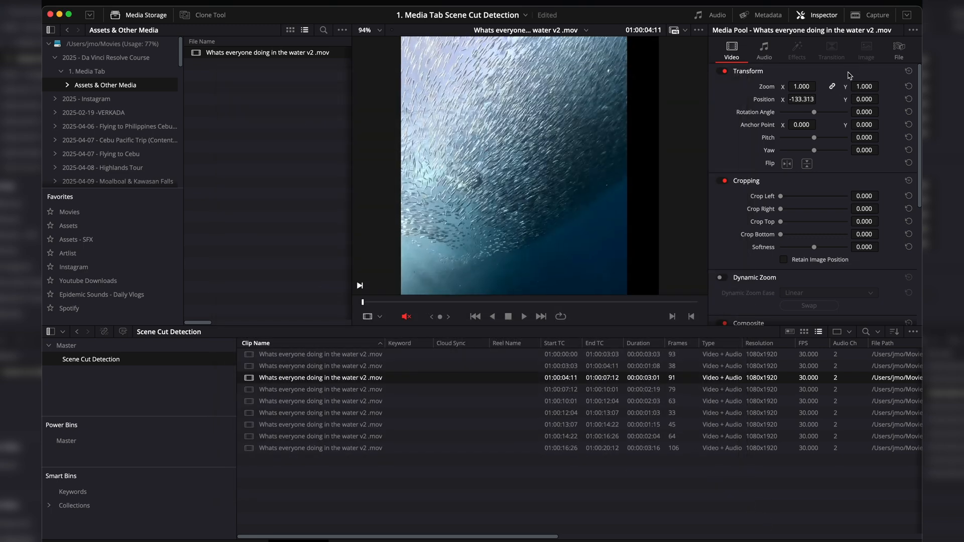